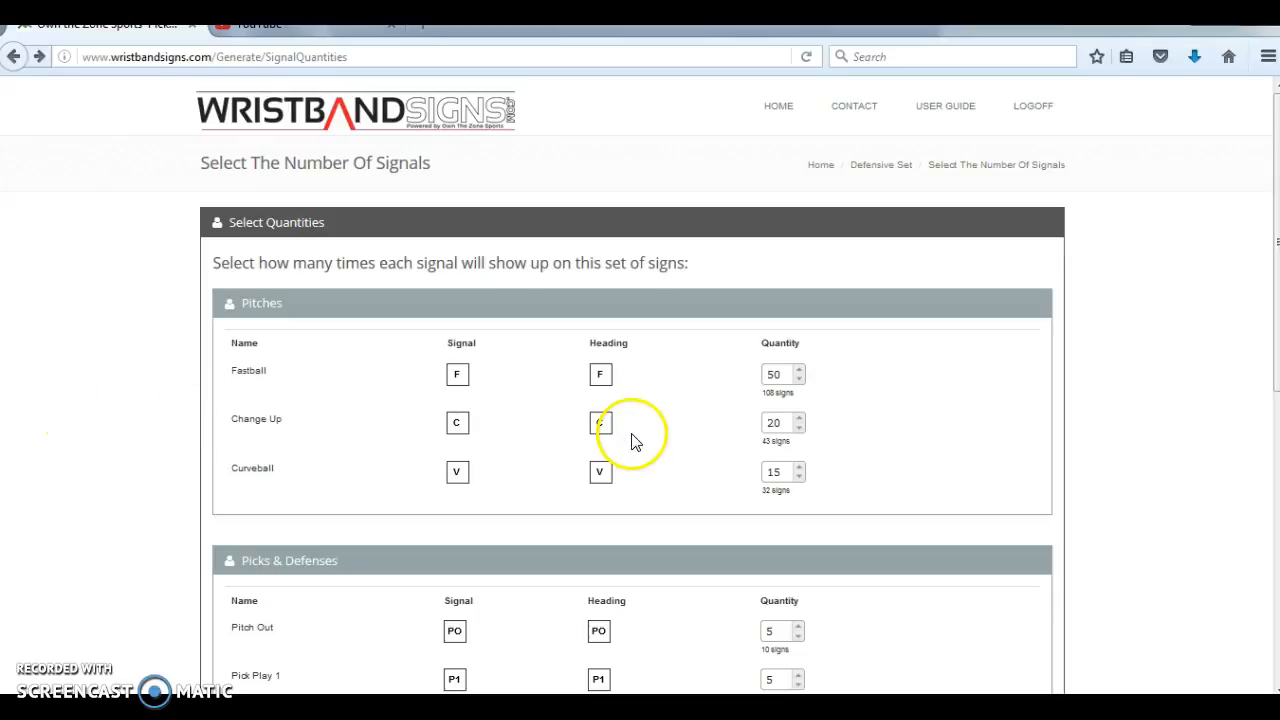
mouse_move(956, 392)
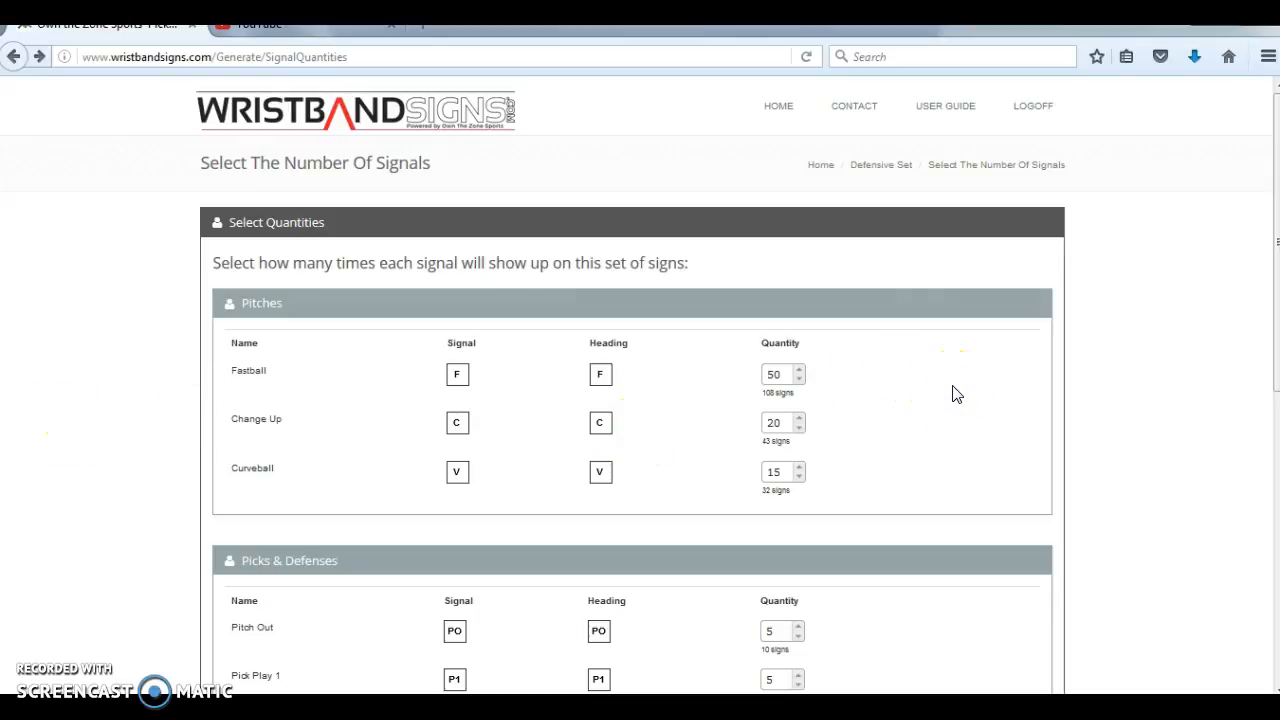
scroll(down, 3)
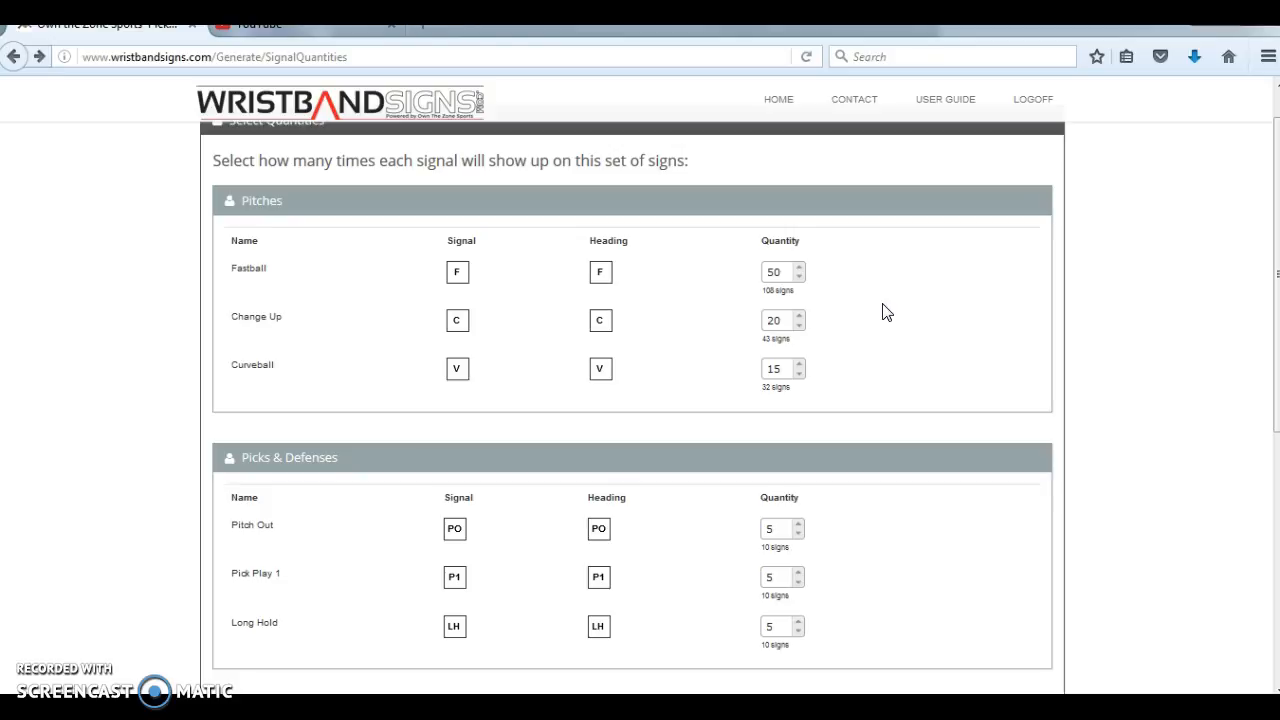
scroll(down, 3)
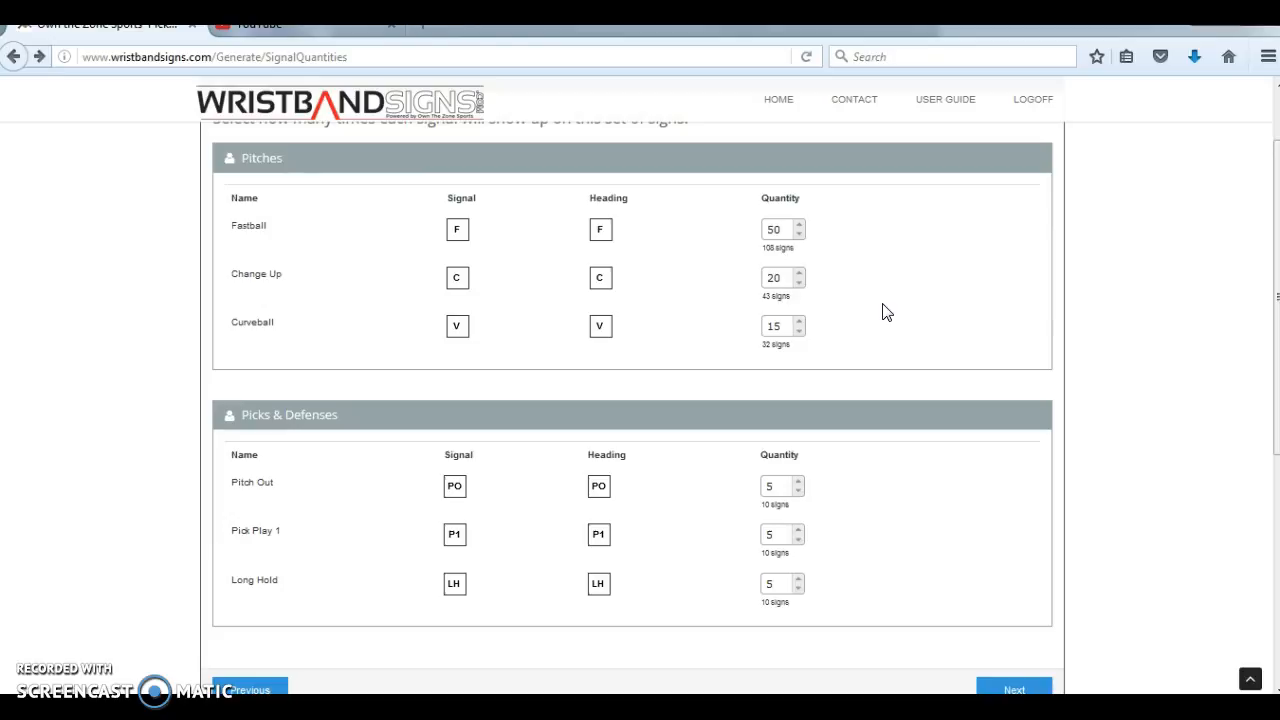
scroll(down, 3)
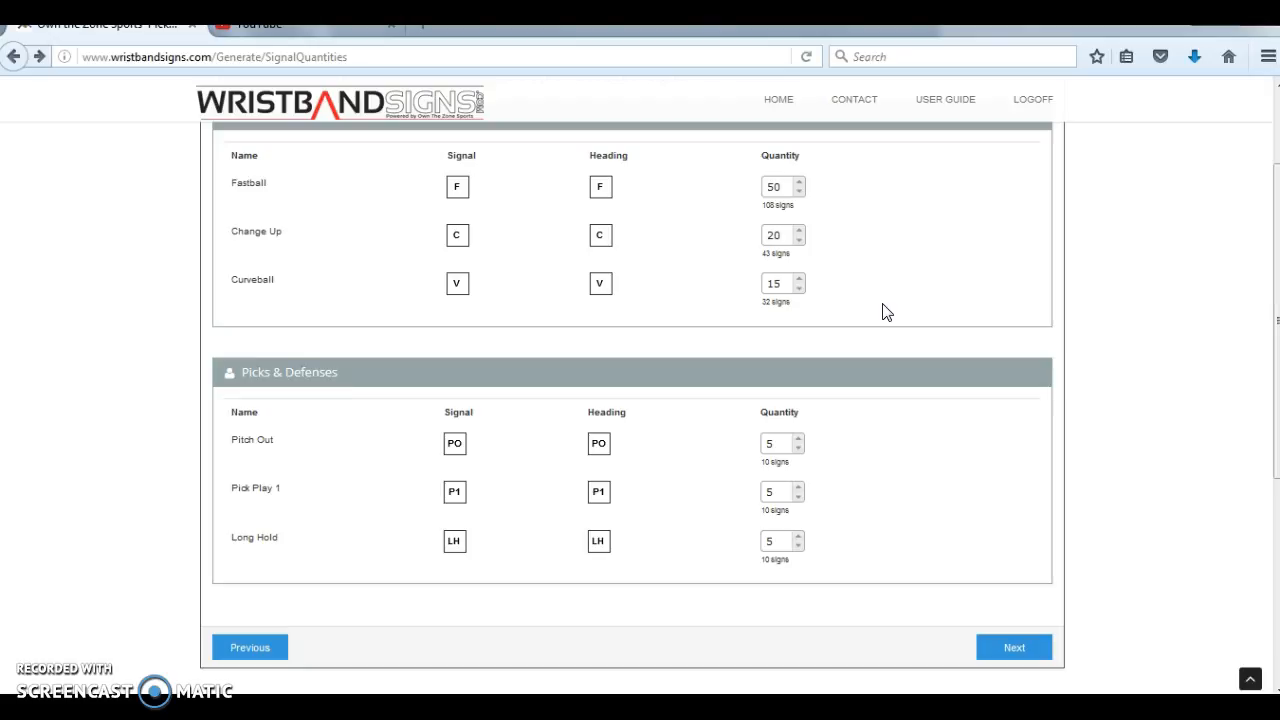
mouse_move(150, 418)
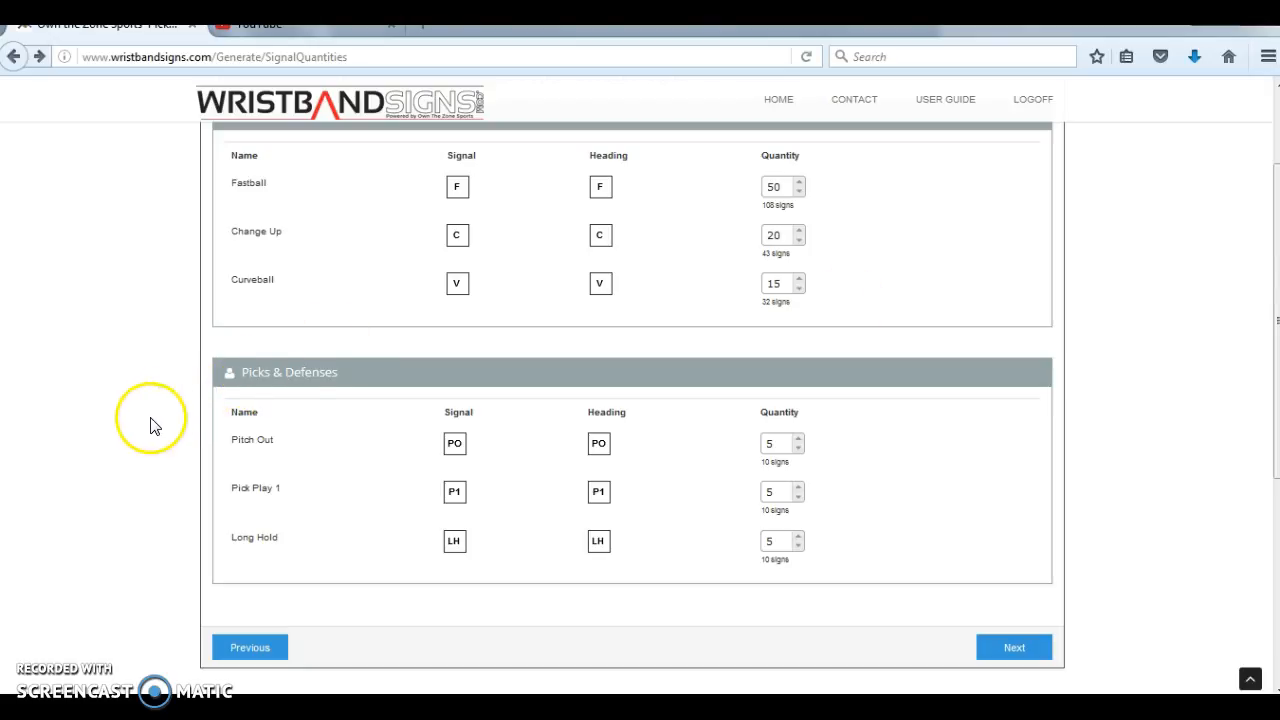
mouse_move(118, 458)
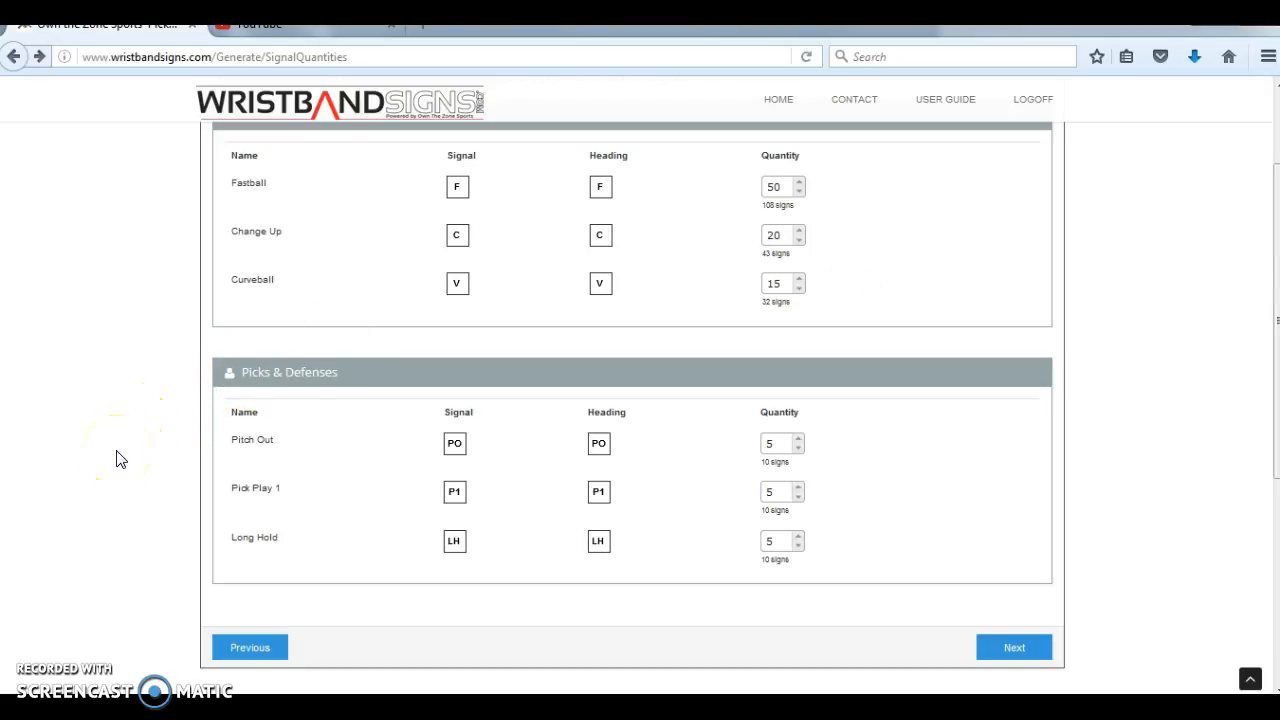